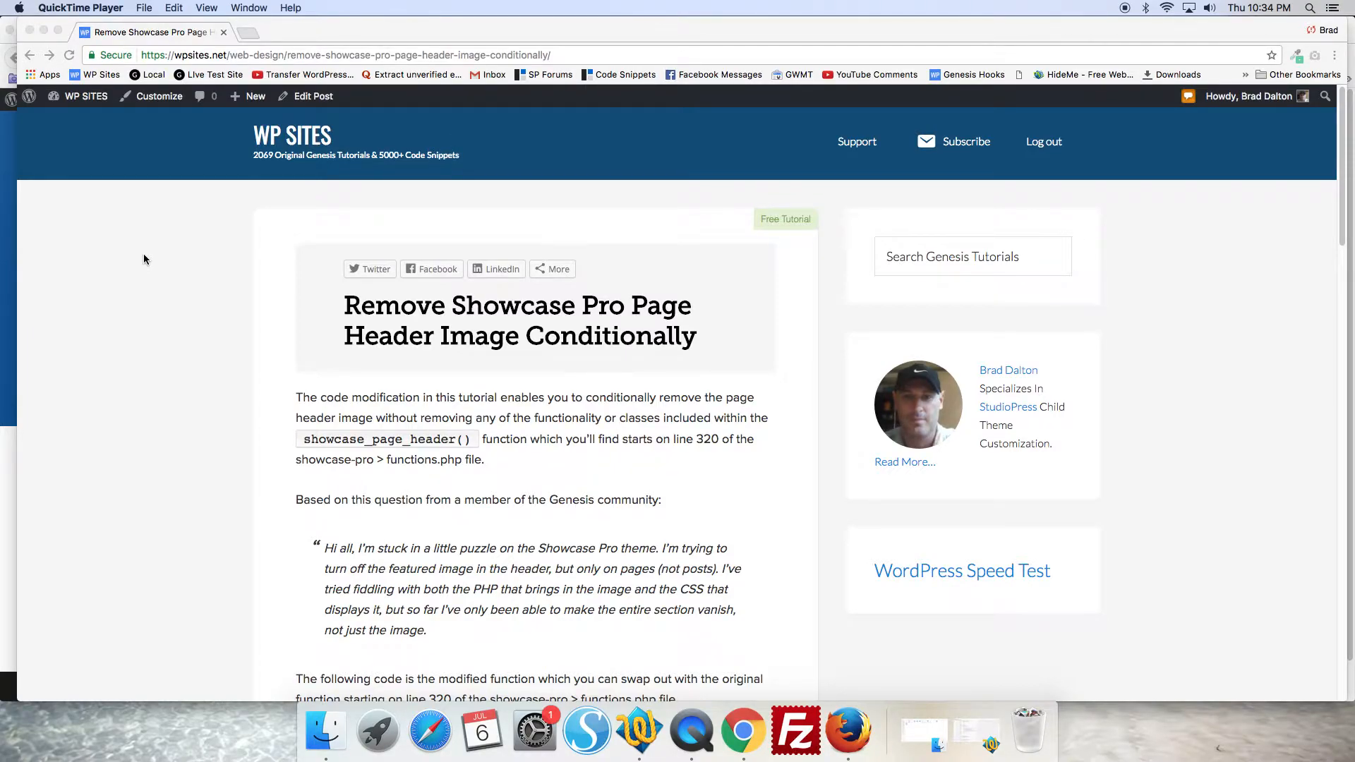
- Show the local 'Single Page Header With Featured Image' test page in Firefox
left_click(849, 730)
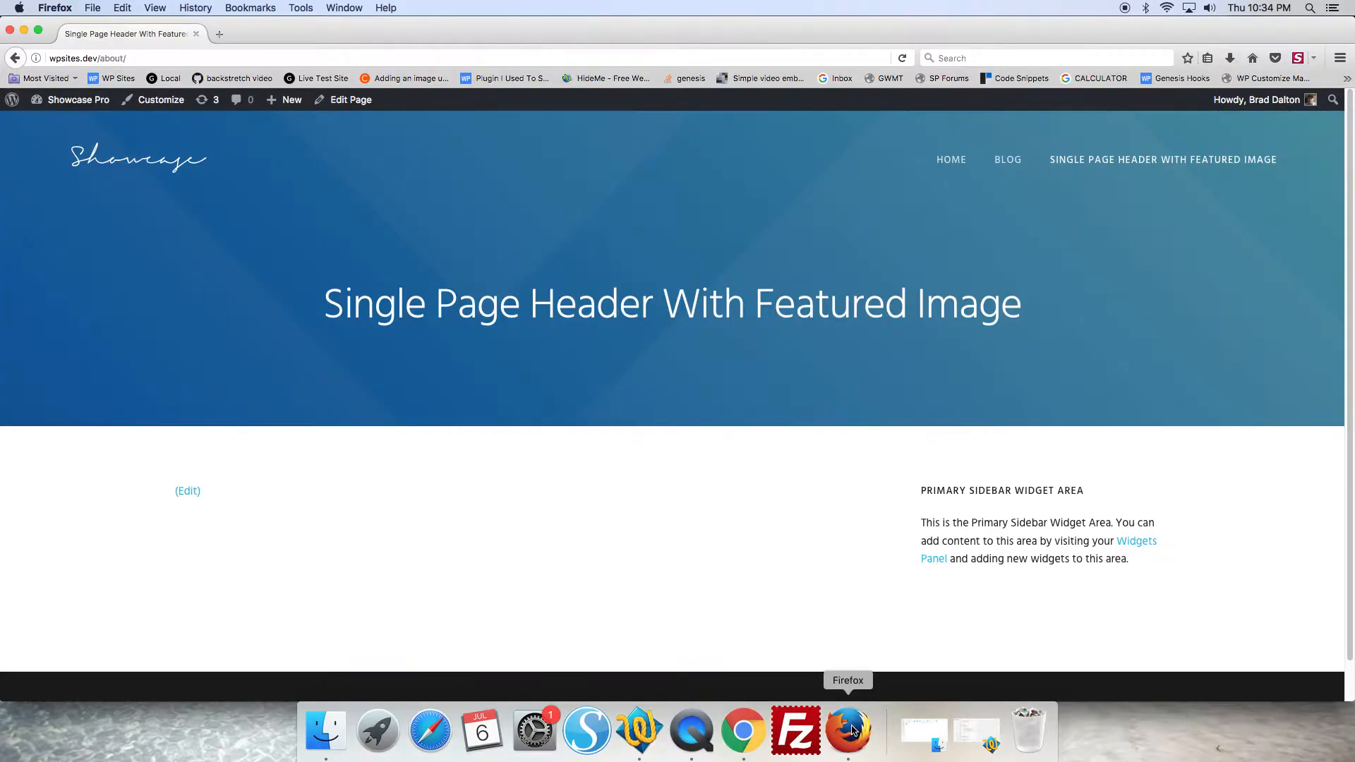
mouse_move(489, 217)
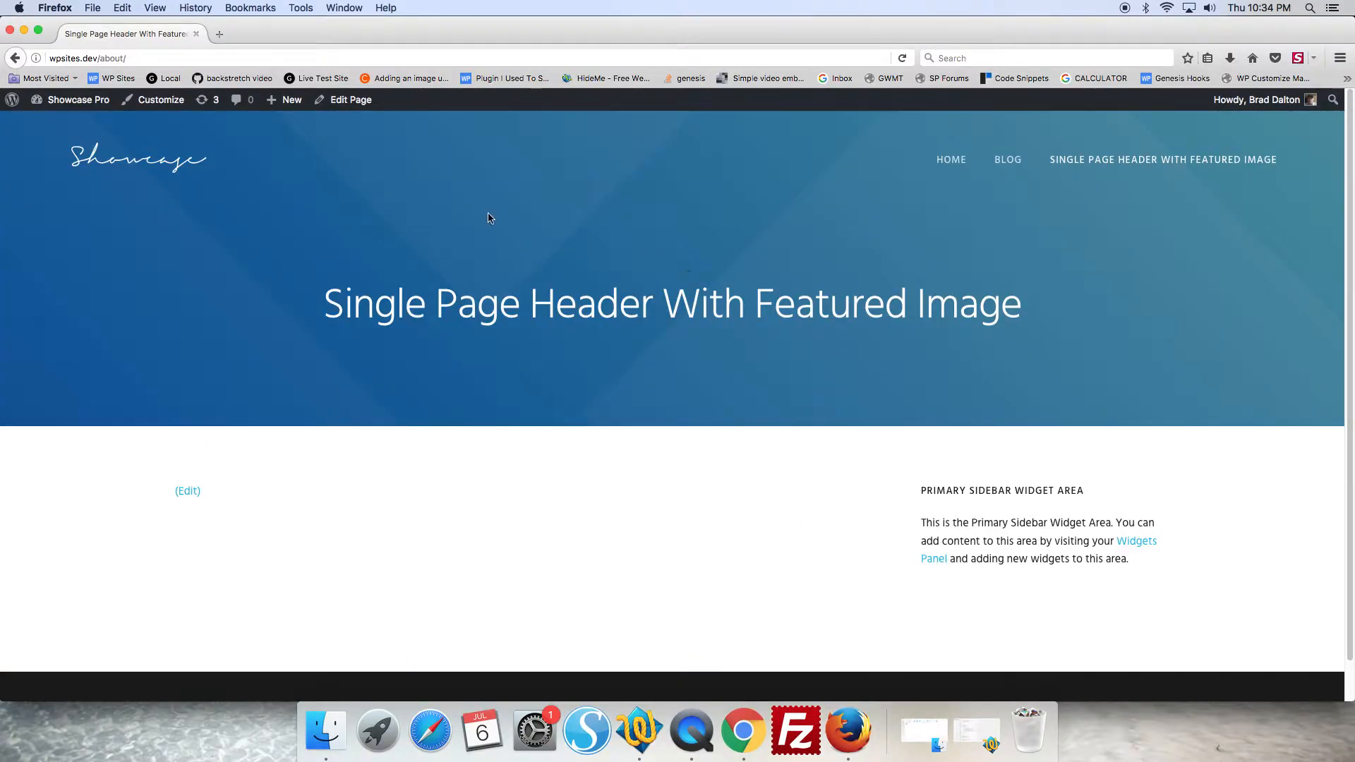
mouse_move(518, 206)
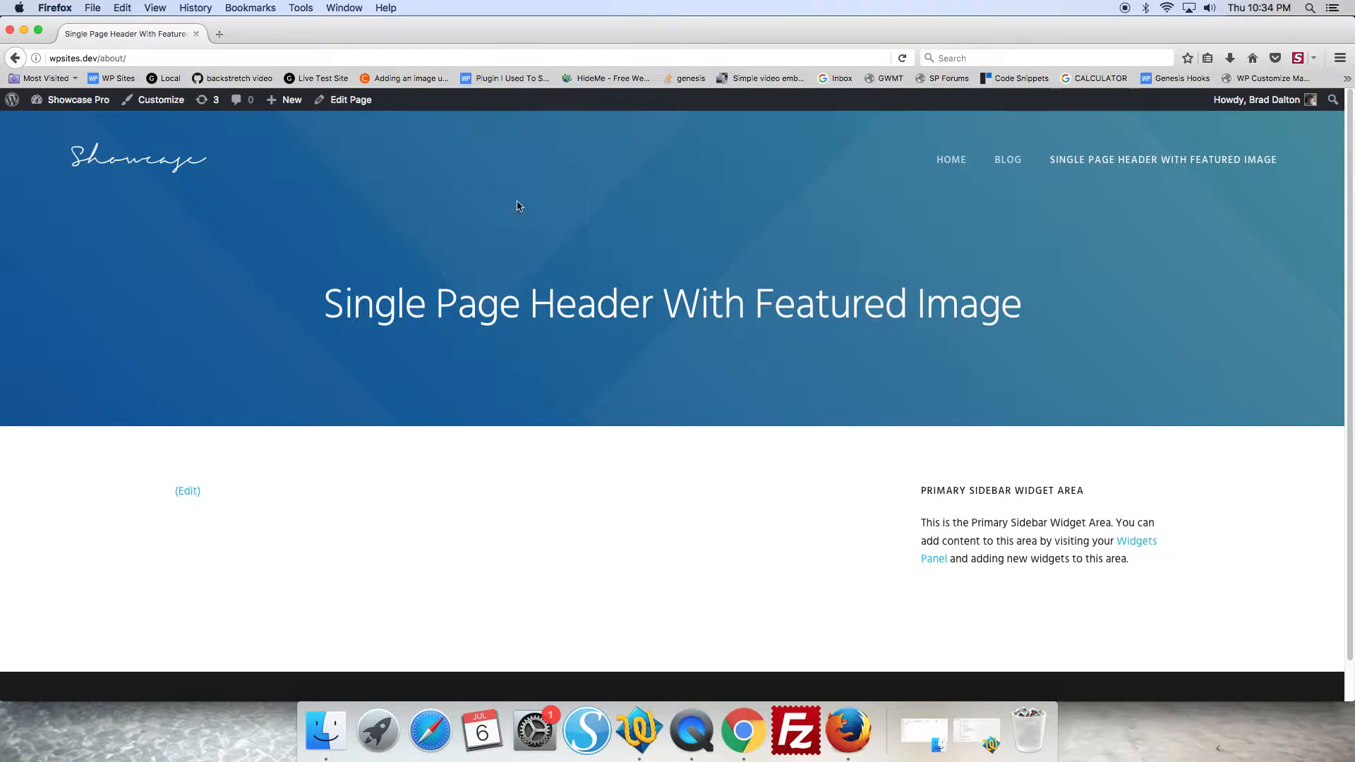
left_click(350, 99)
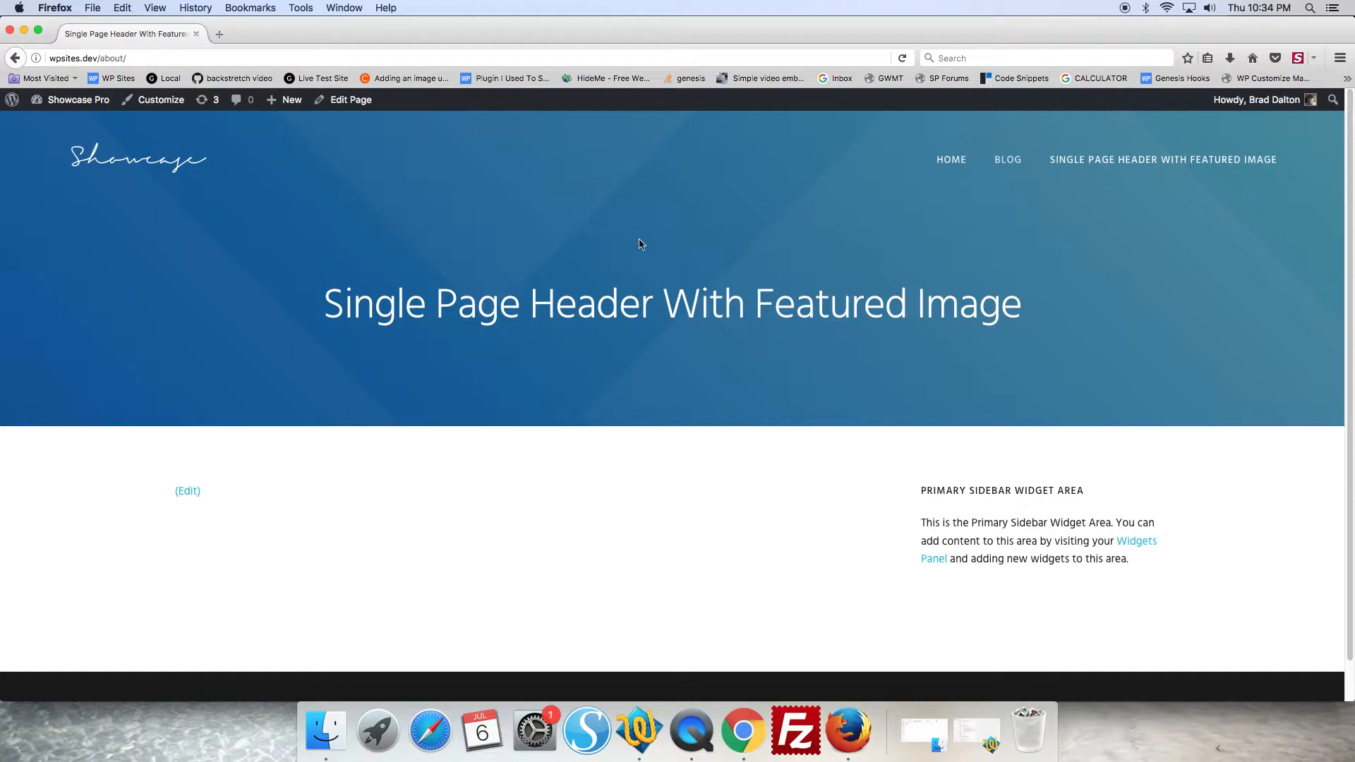
mouse_move(611, 213)
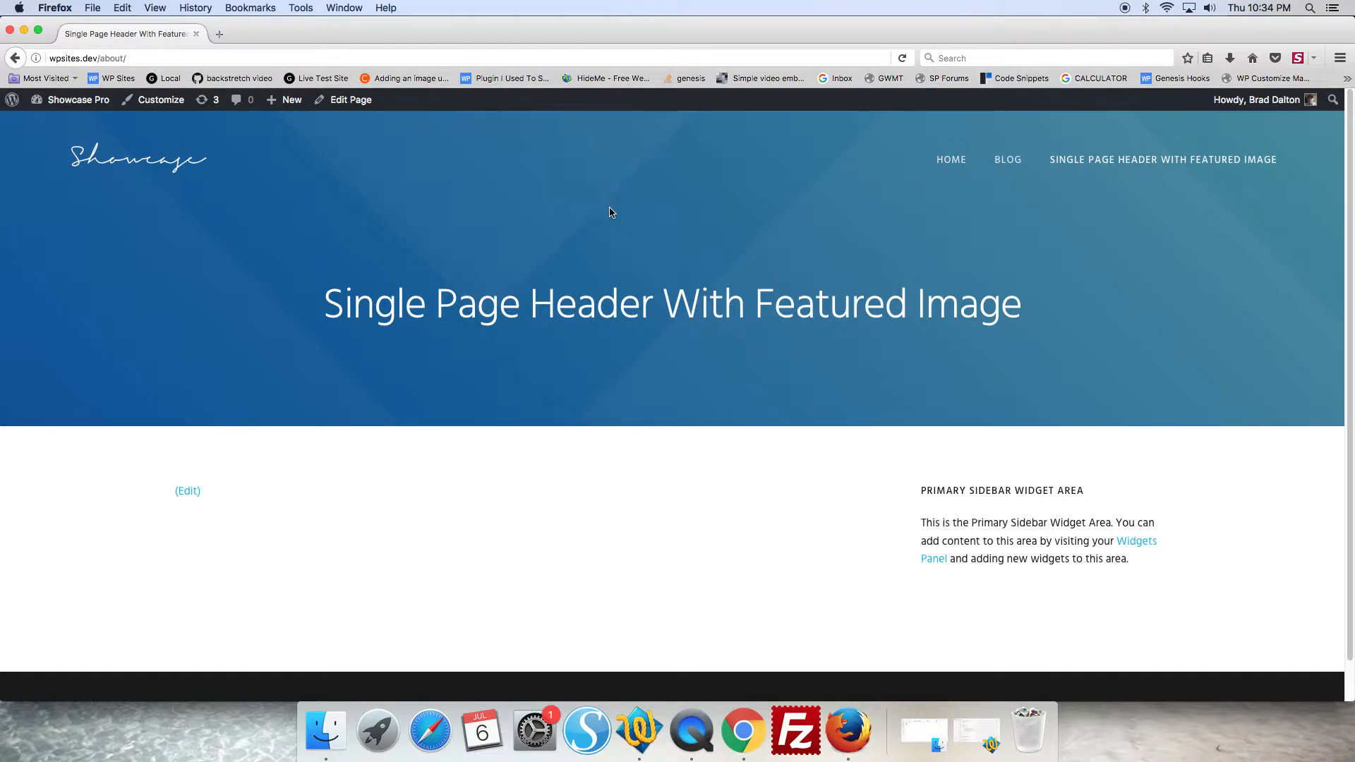
mouse_move(601, 192)
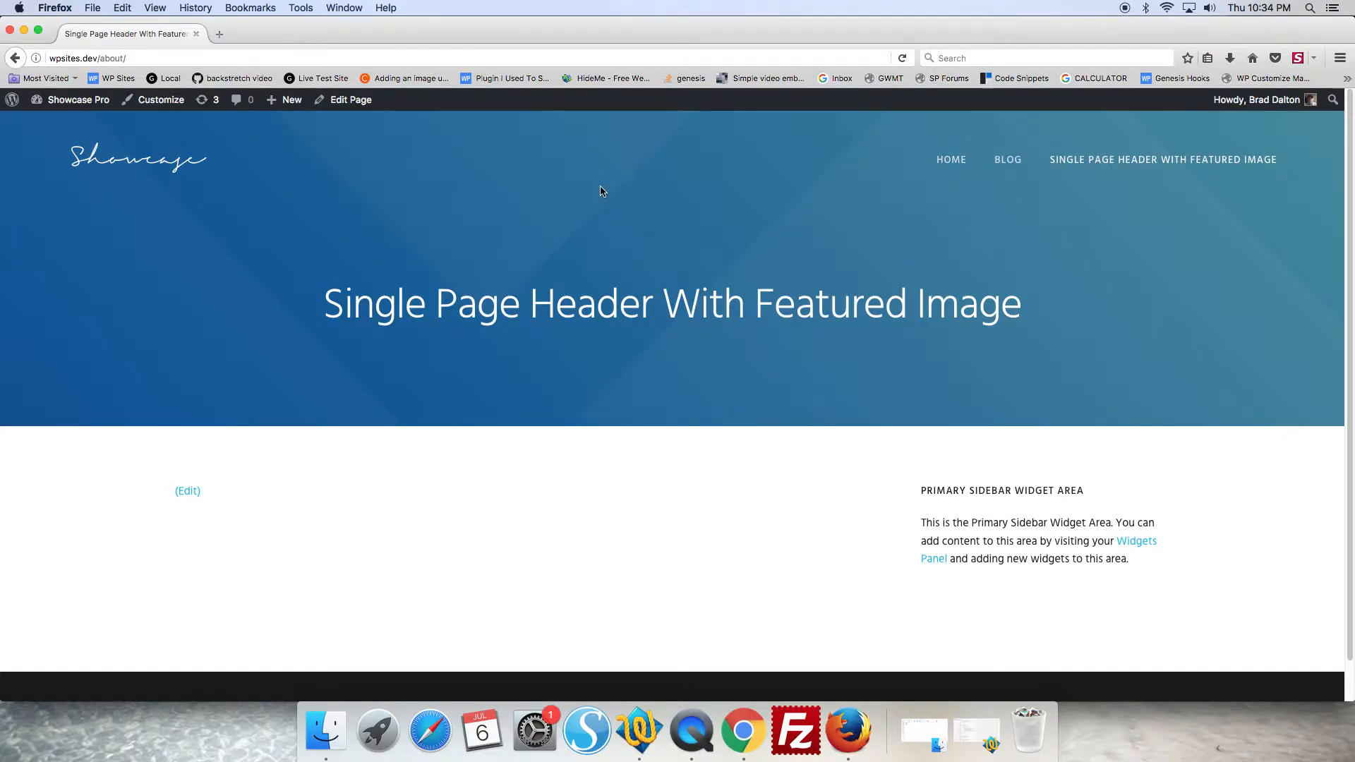
mouse_move(934, 683)
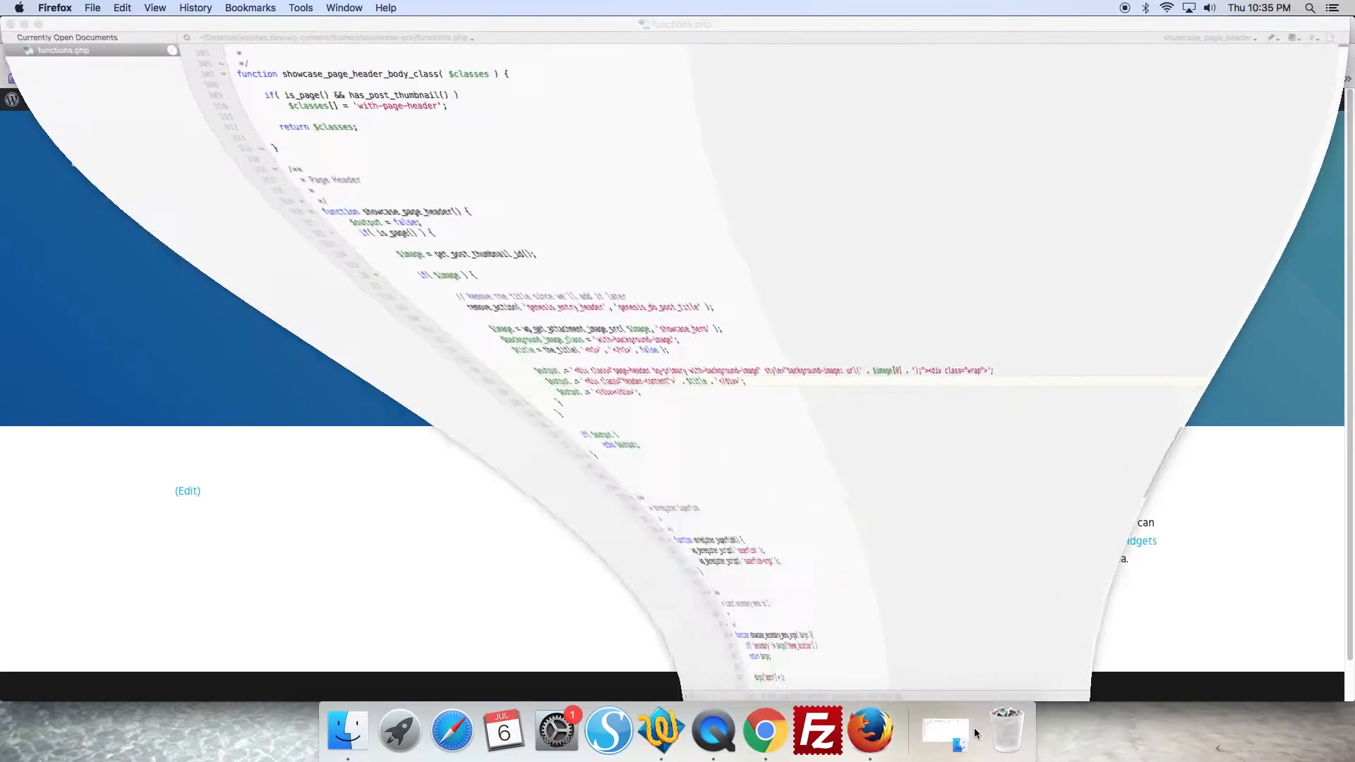
- Bring functions.php to the original showcase_page_header function at line 320
left_click(944, 733)
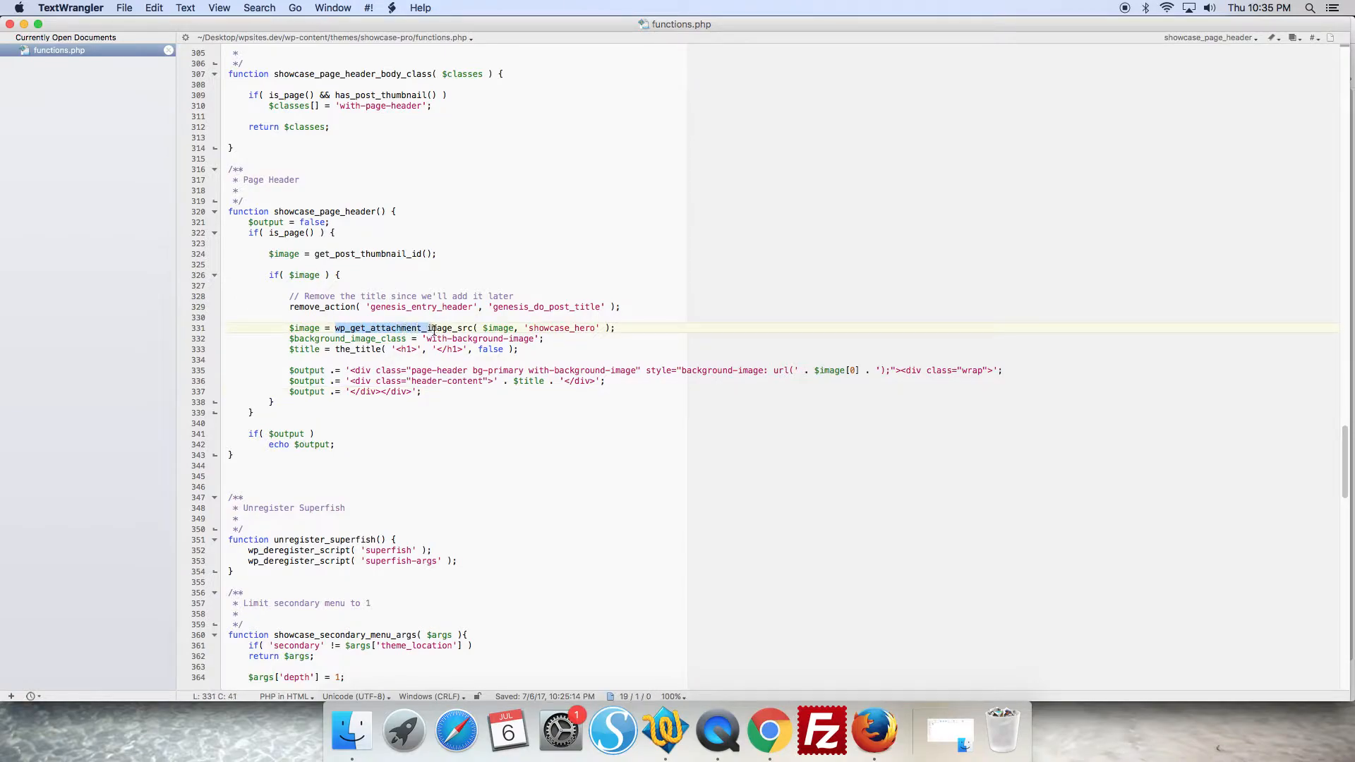
left_click(518, 327)
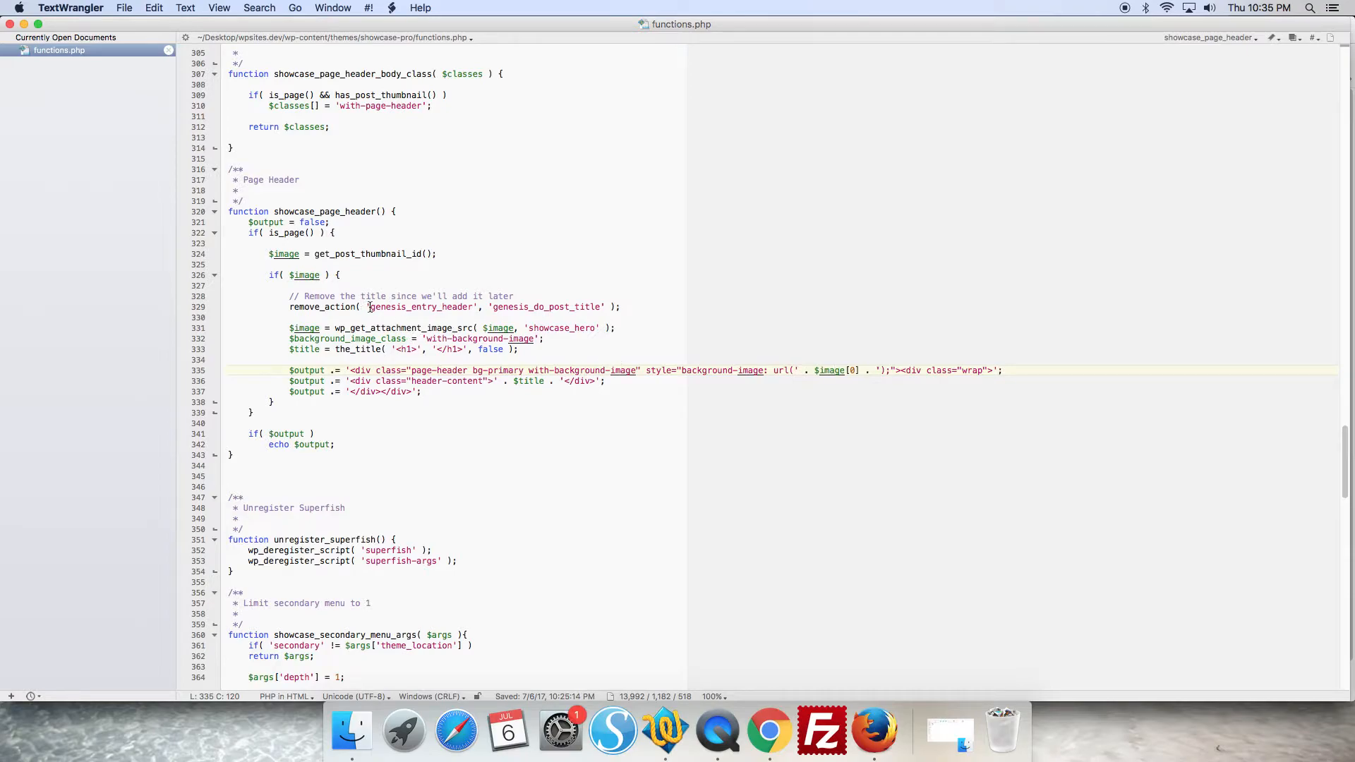
mouse_move(637, 460)
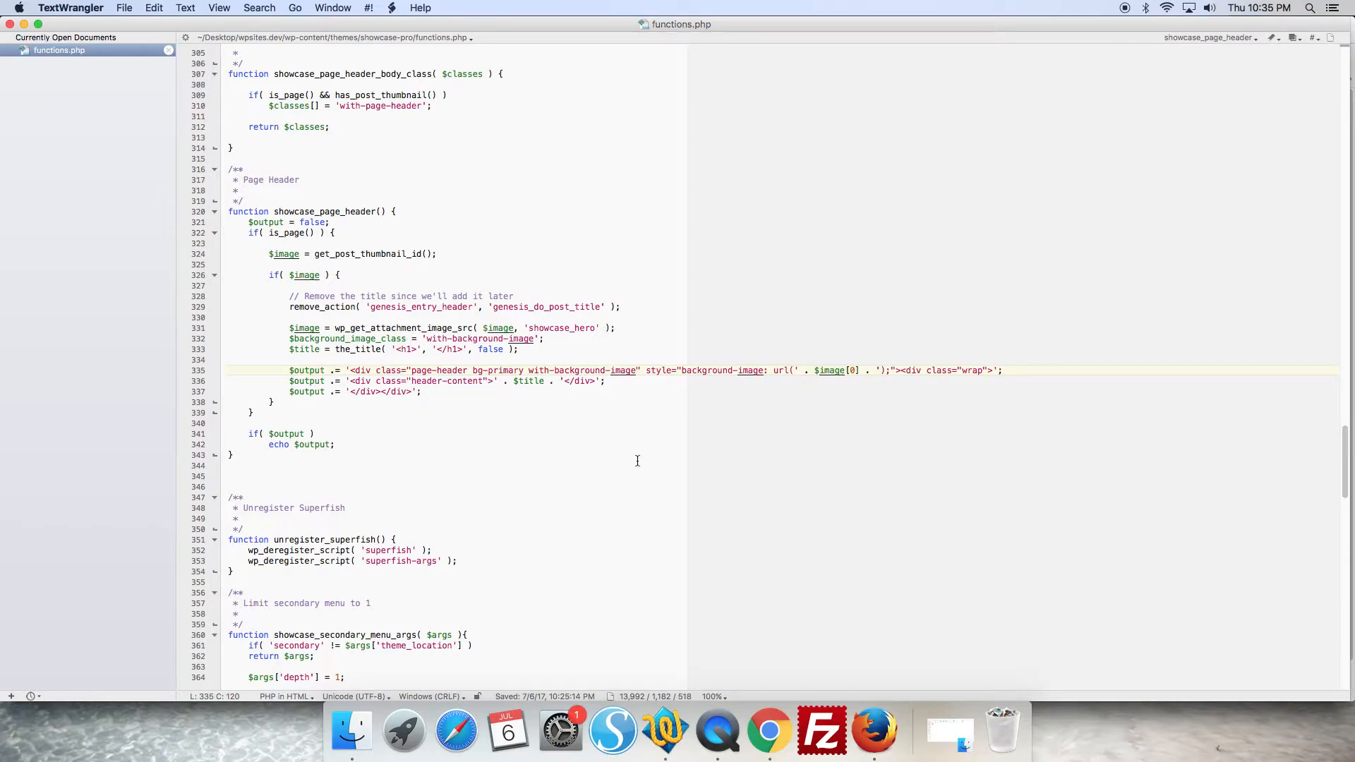
mouse_move(355, 270)
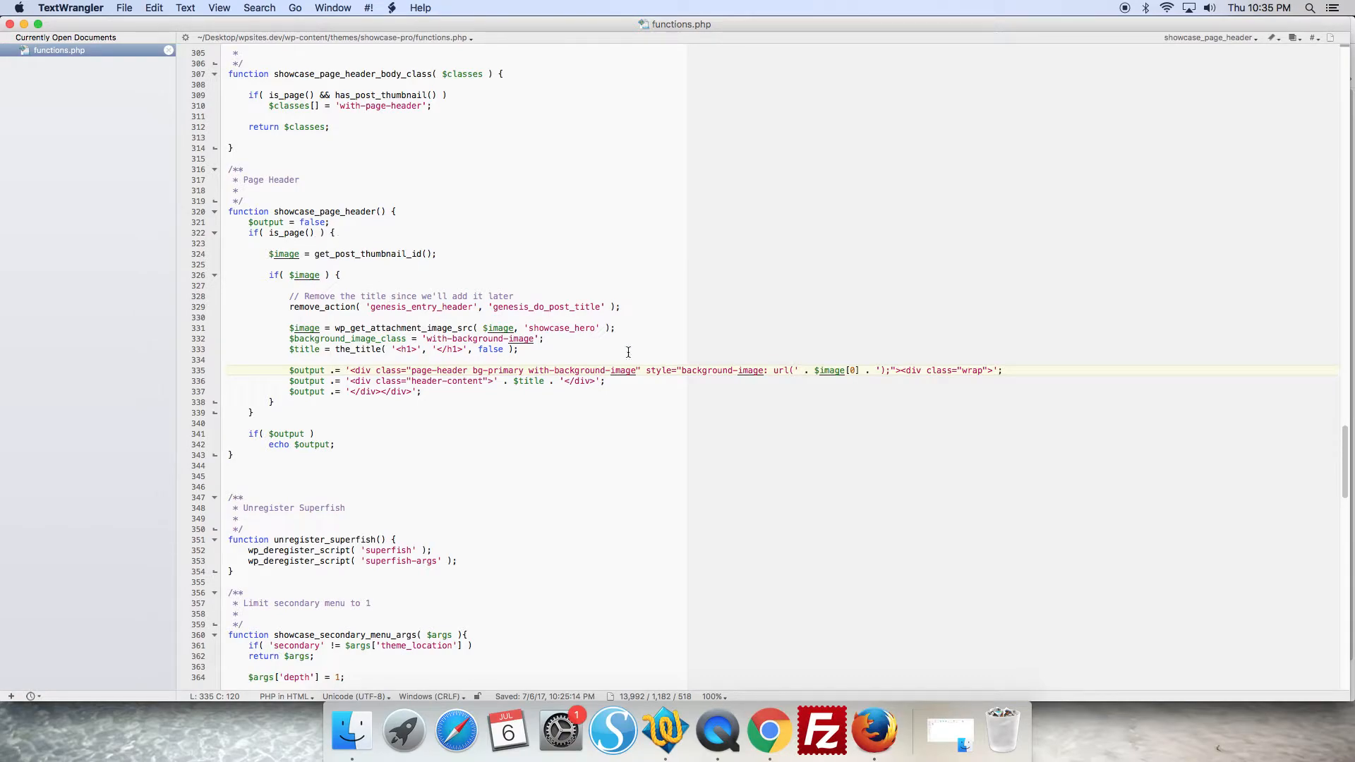
mouse_move(875, 731)
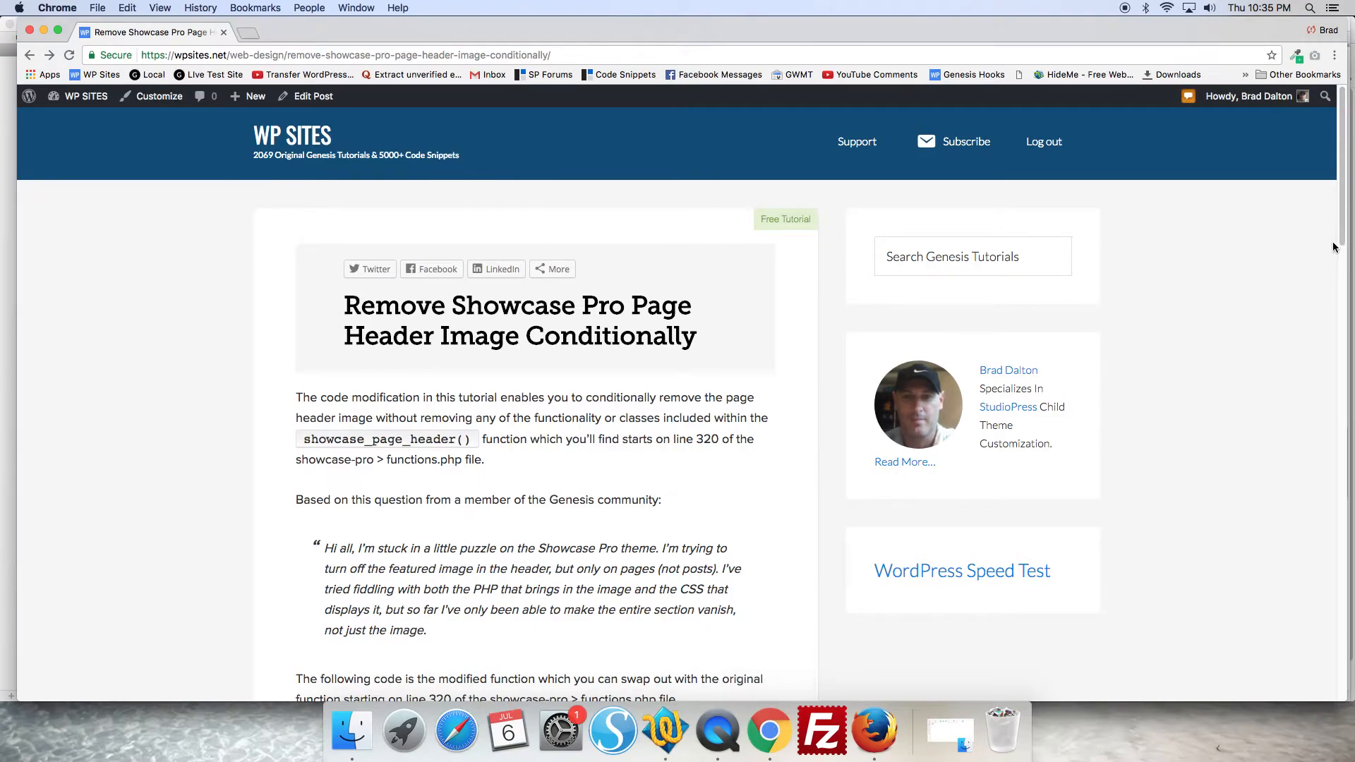
- Scroll the WP Sites tutorial down to the modified function code
scroll("down", 3)
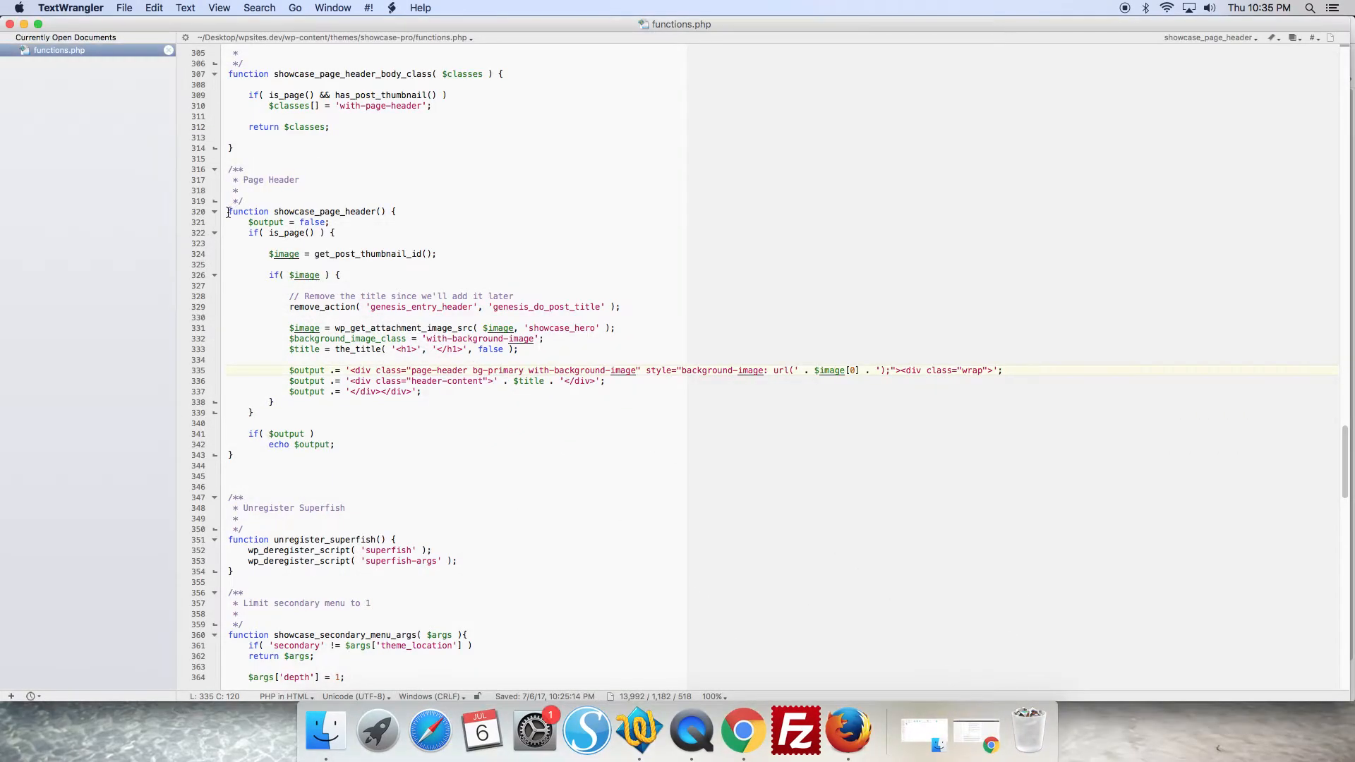
- Replace lines 320–343 with the tutorial's $output1/$output2 is_singular('page') version and save
left_click_drag(226, 210, 305, 463)
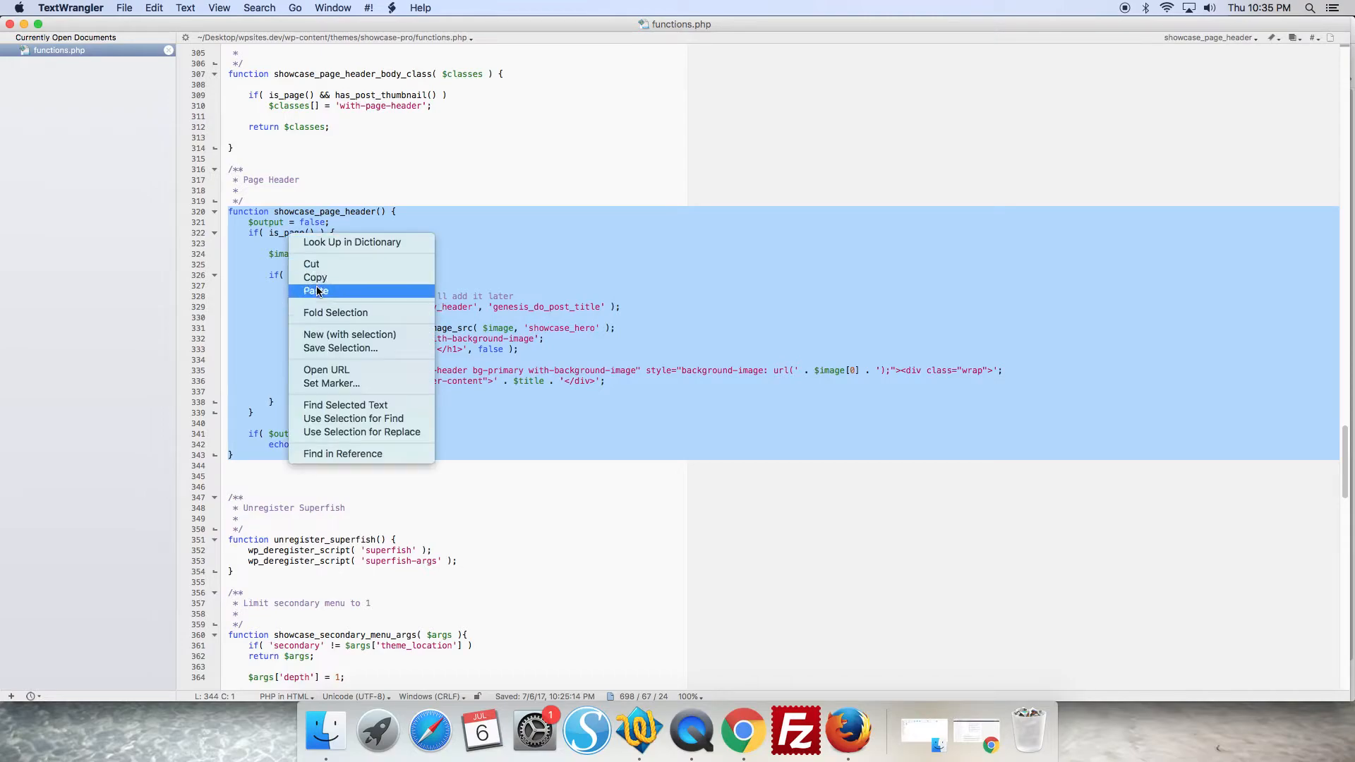
left_click(315, 291)
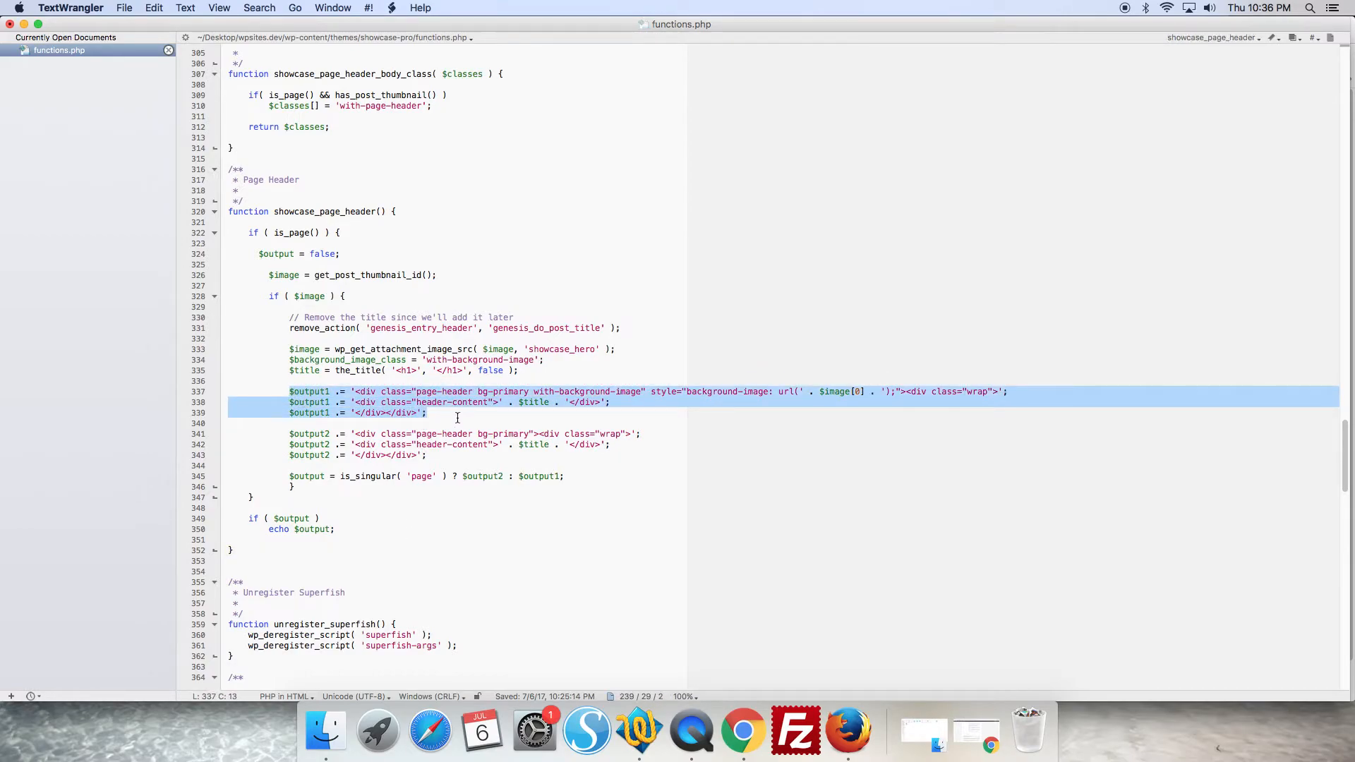
left_click(427, 412)
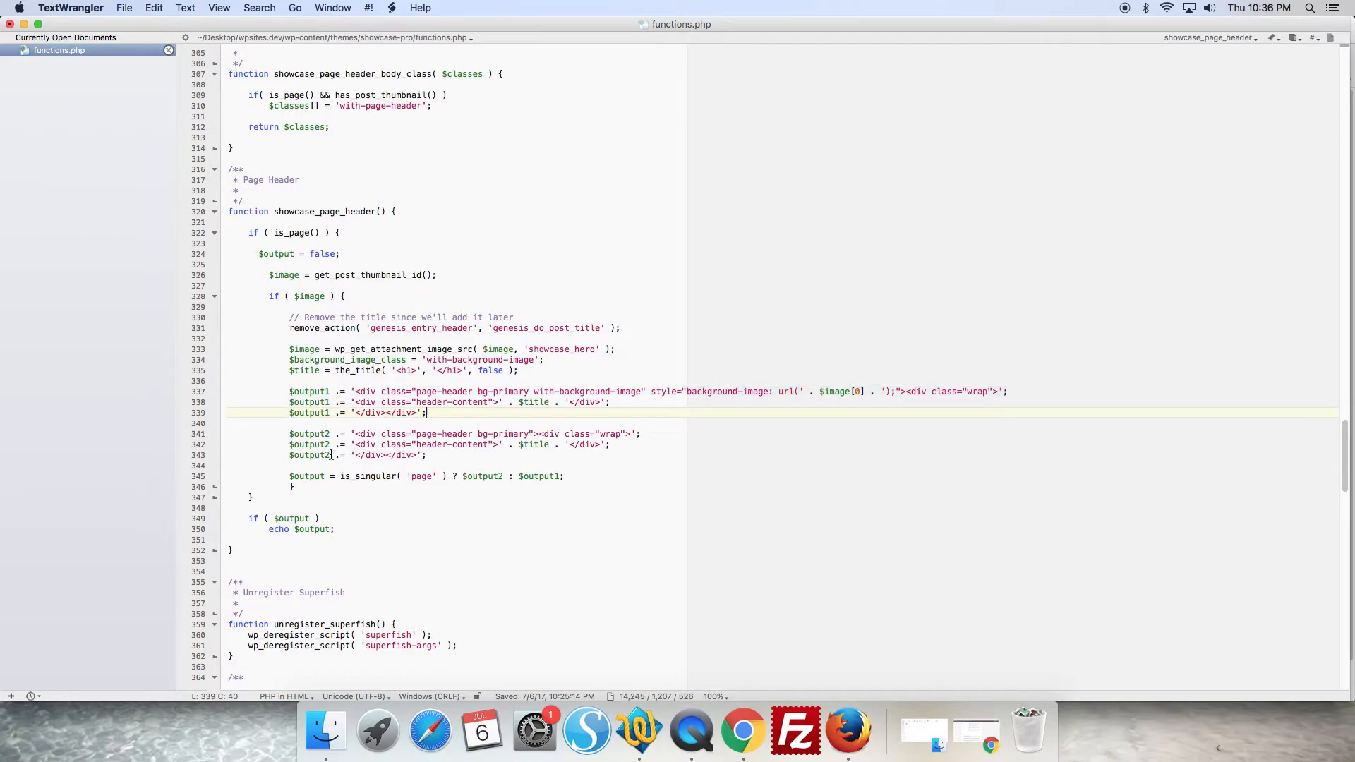
mouse_move(610, 433)
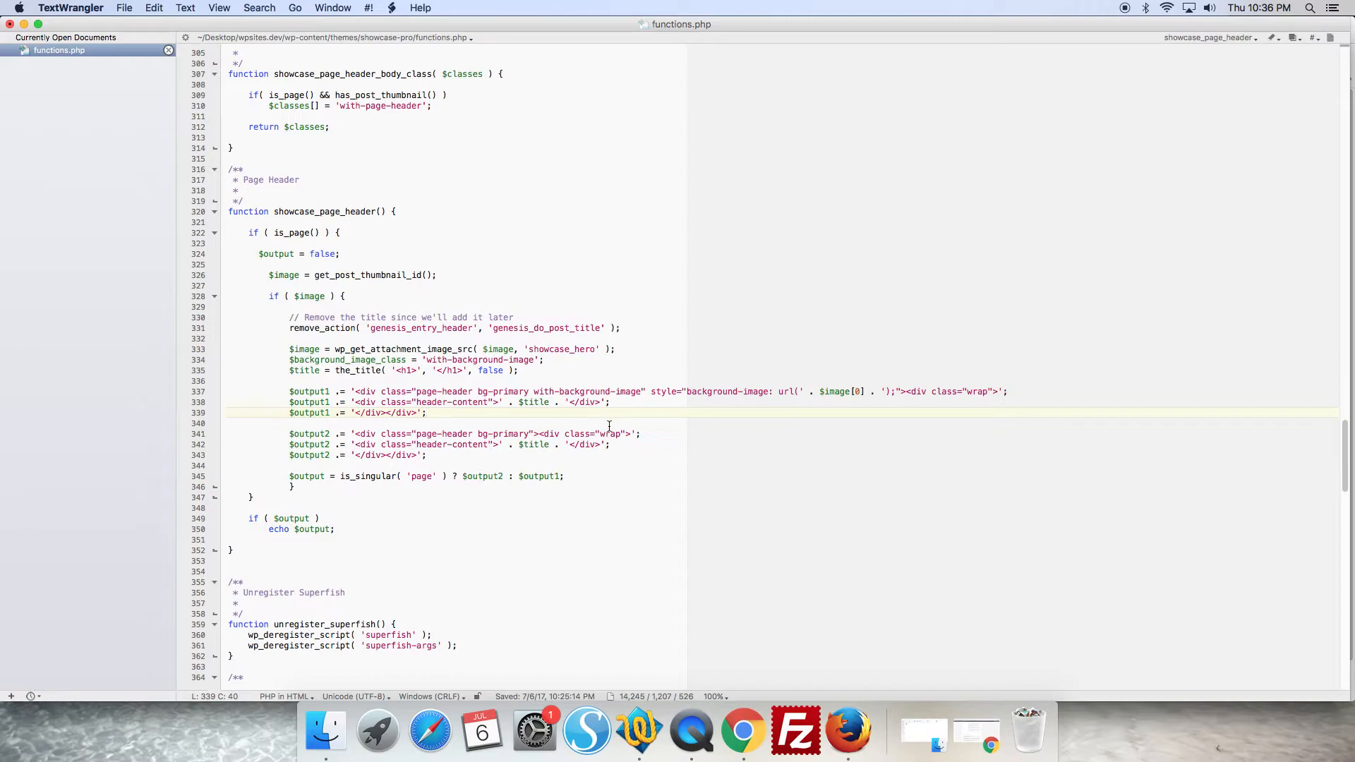
mouse_move(872, 384)
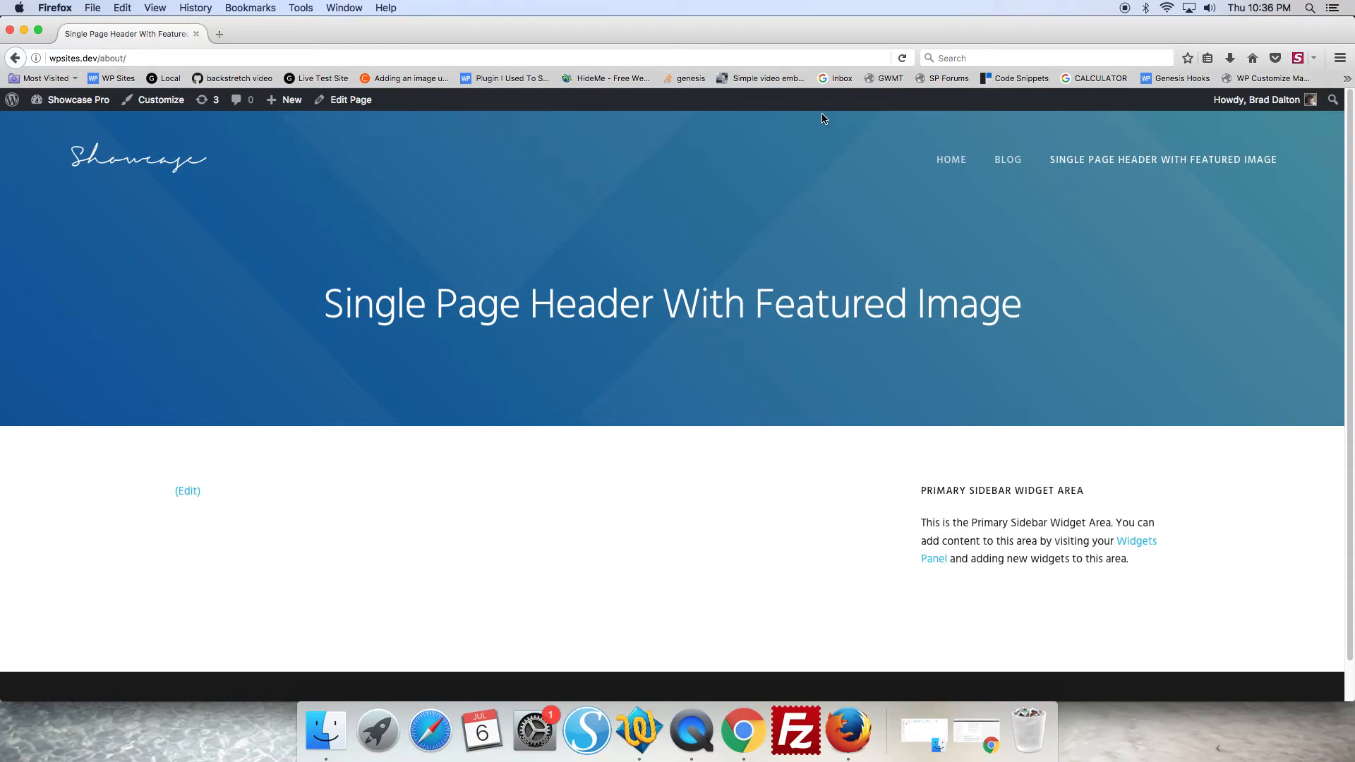
- Reload the about page so the header shows the title on a plain dark background
left_click(904, 58)
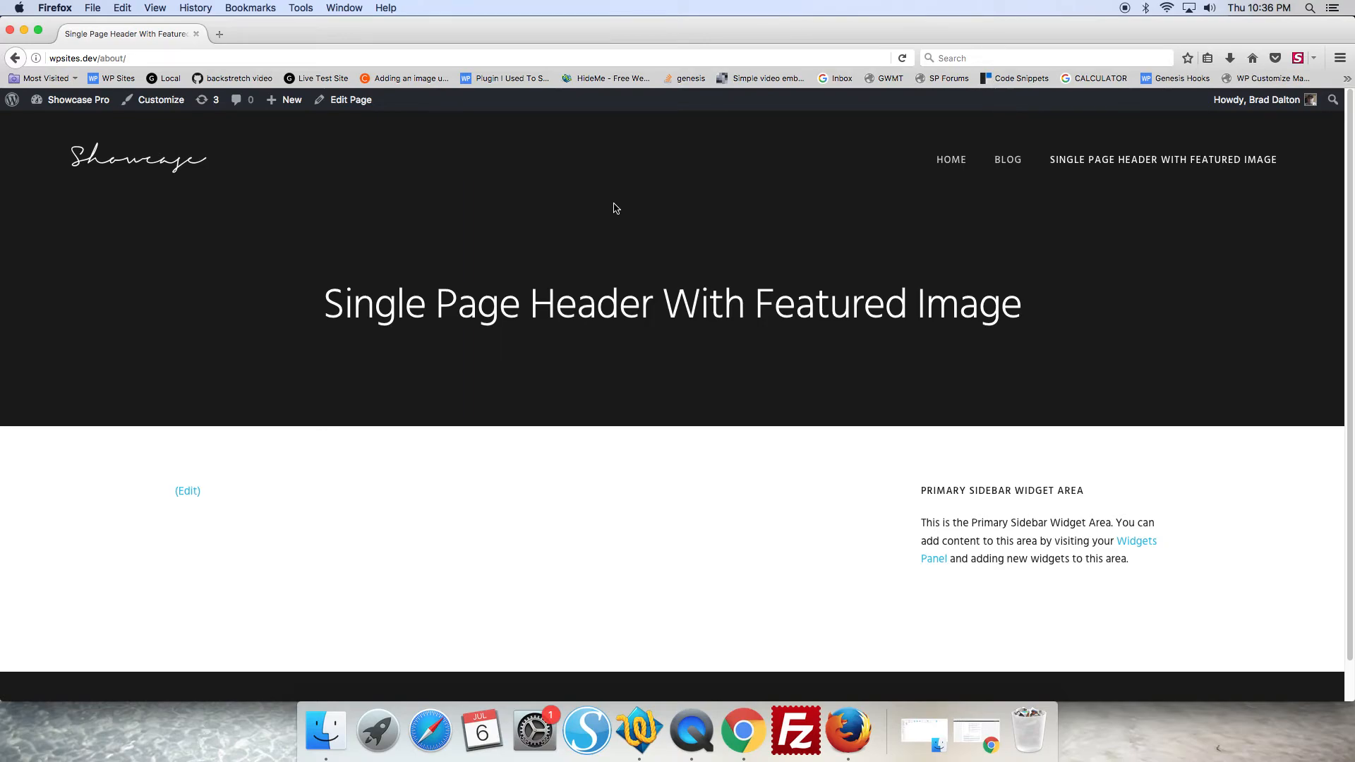
mouse_move(960, 679)
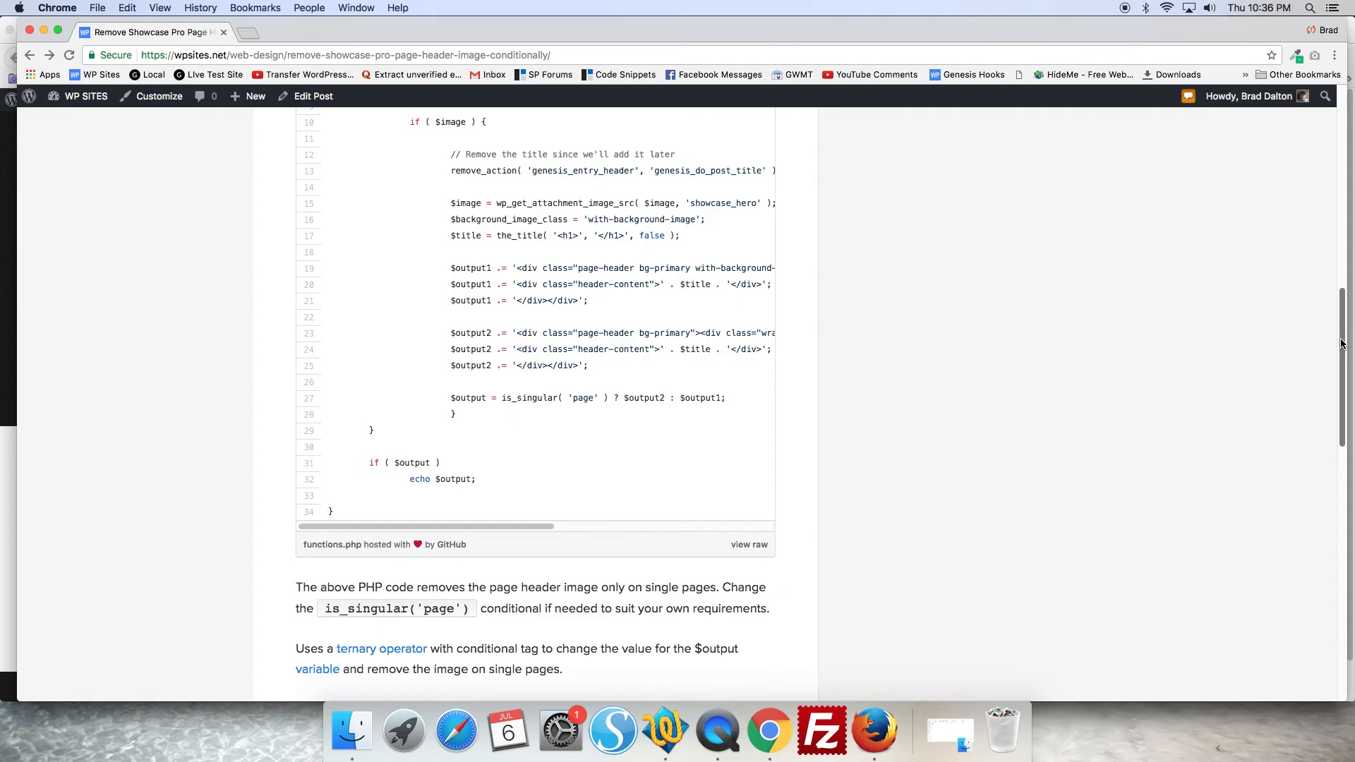
scroll("down", 3)
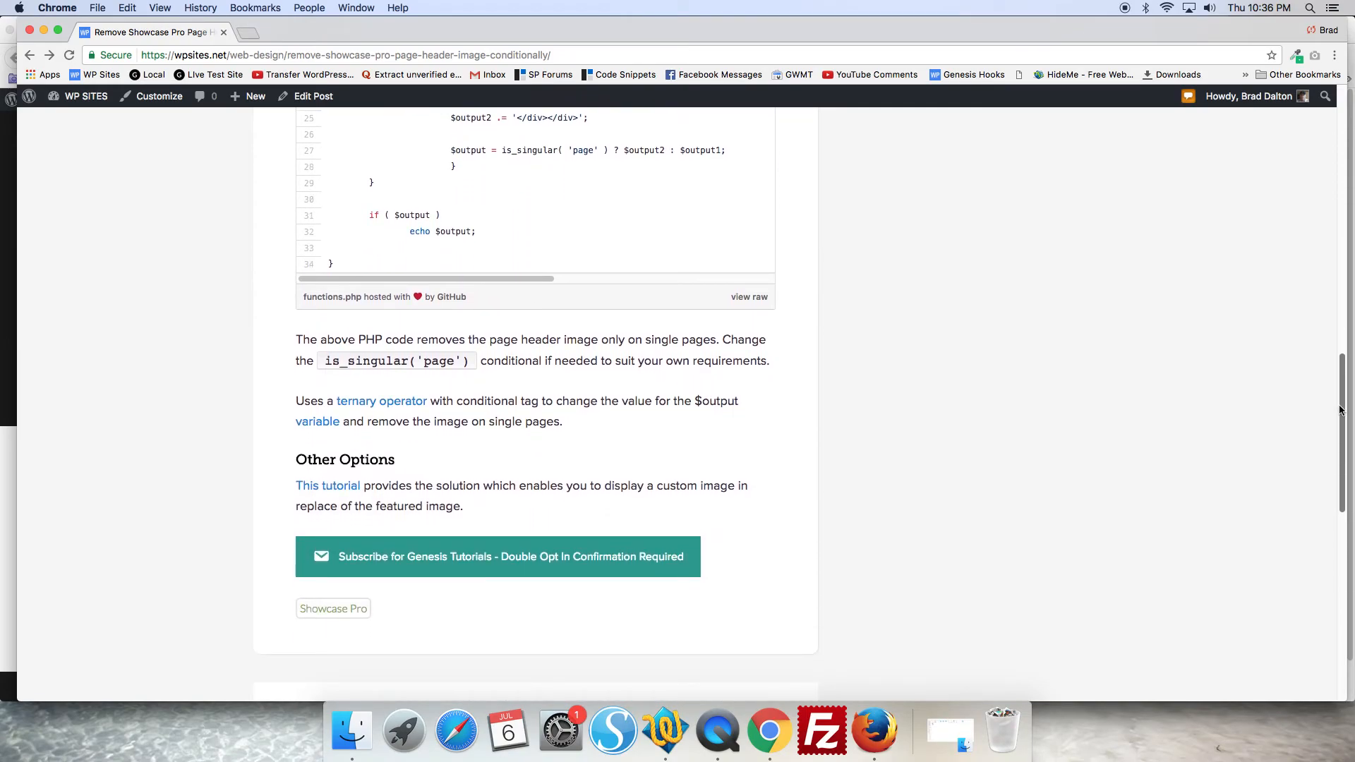
scroll("down", 3)
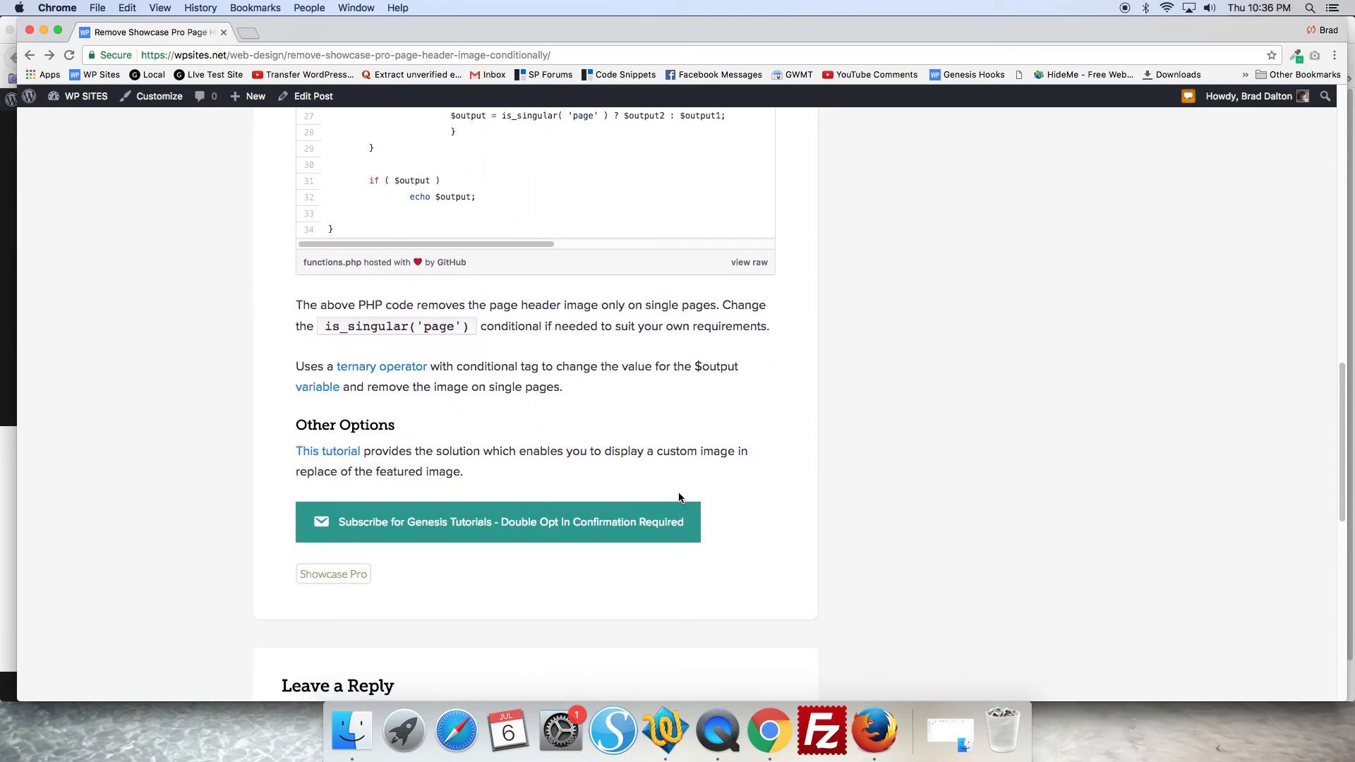
left_click(328, 452)
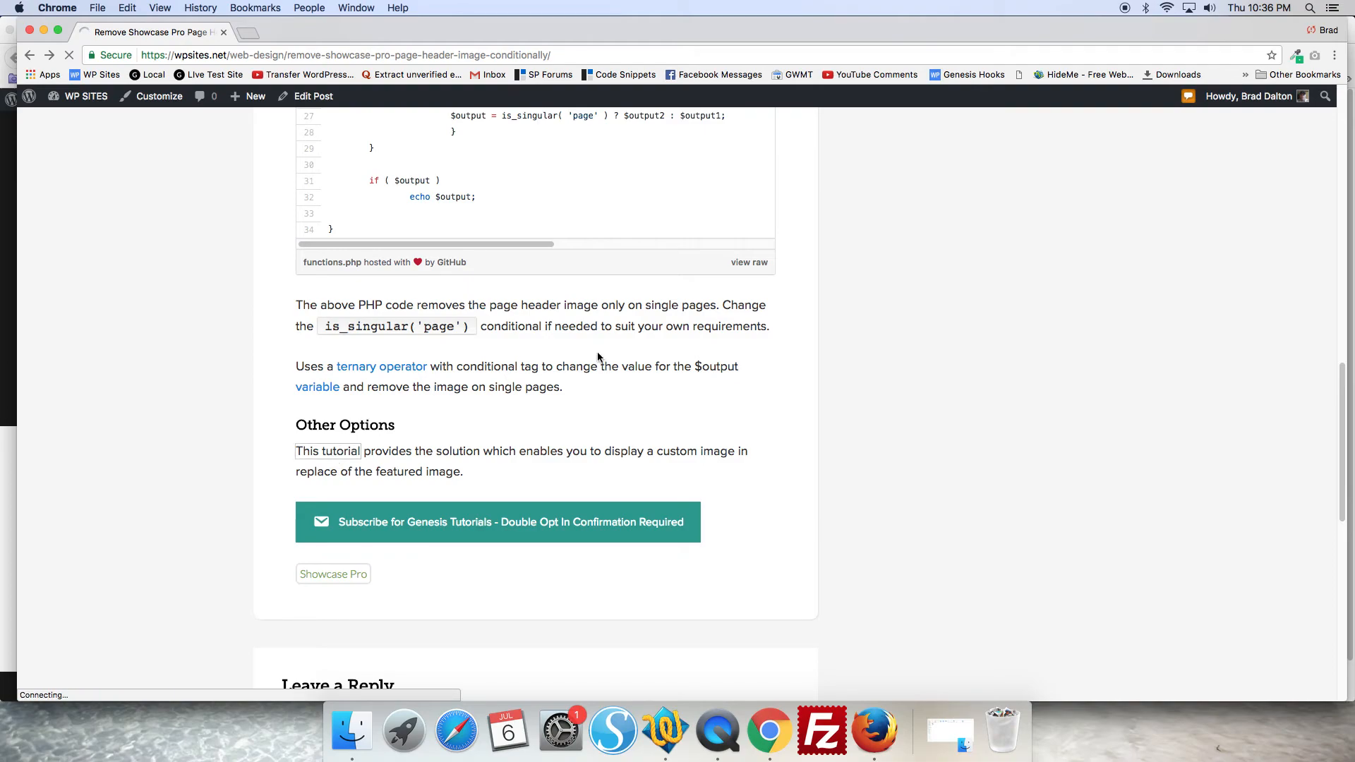
left_click(328, 451)
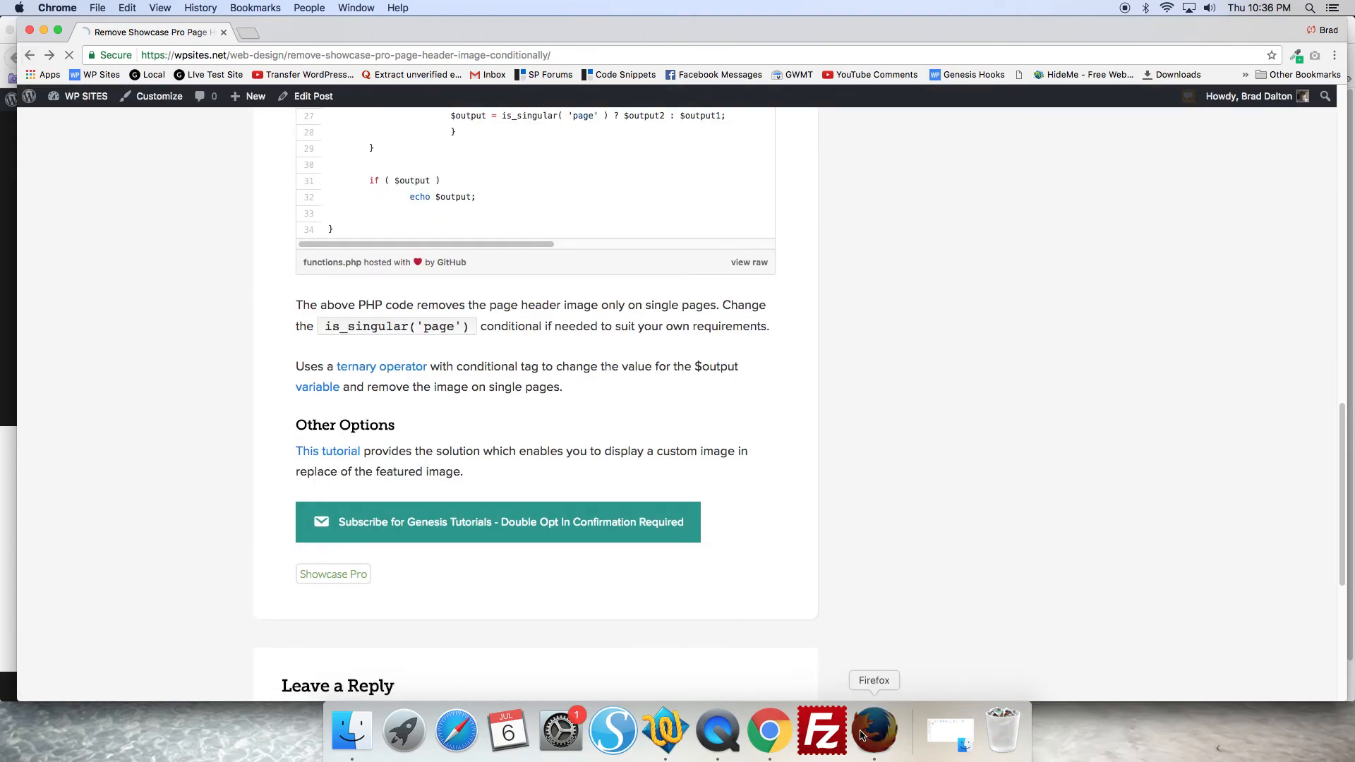
mouse_move(771, 731)
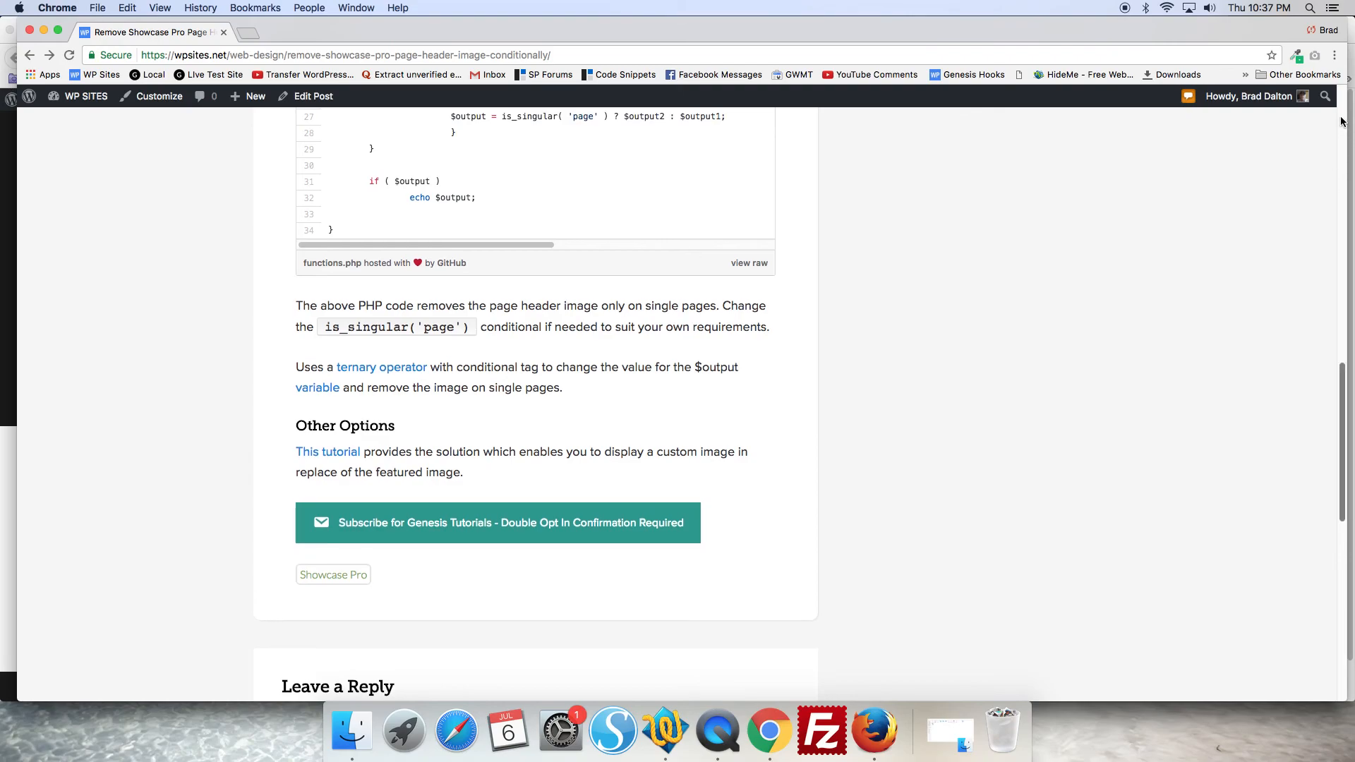
scroll("up", 3)
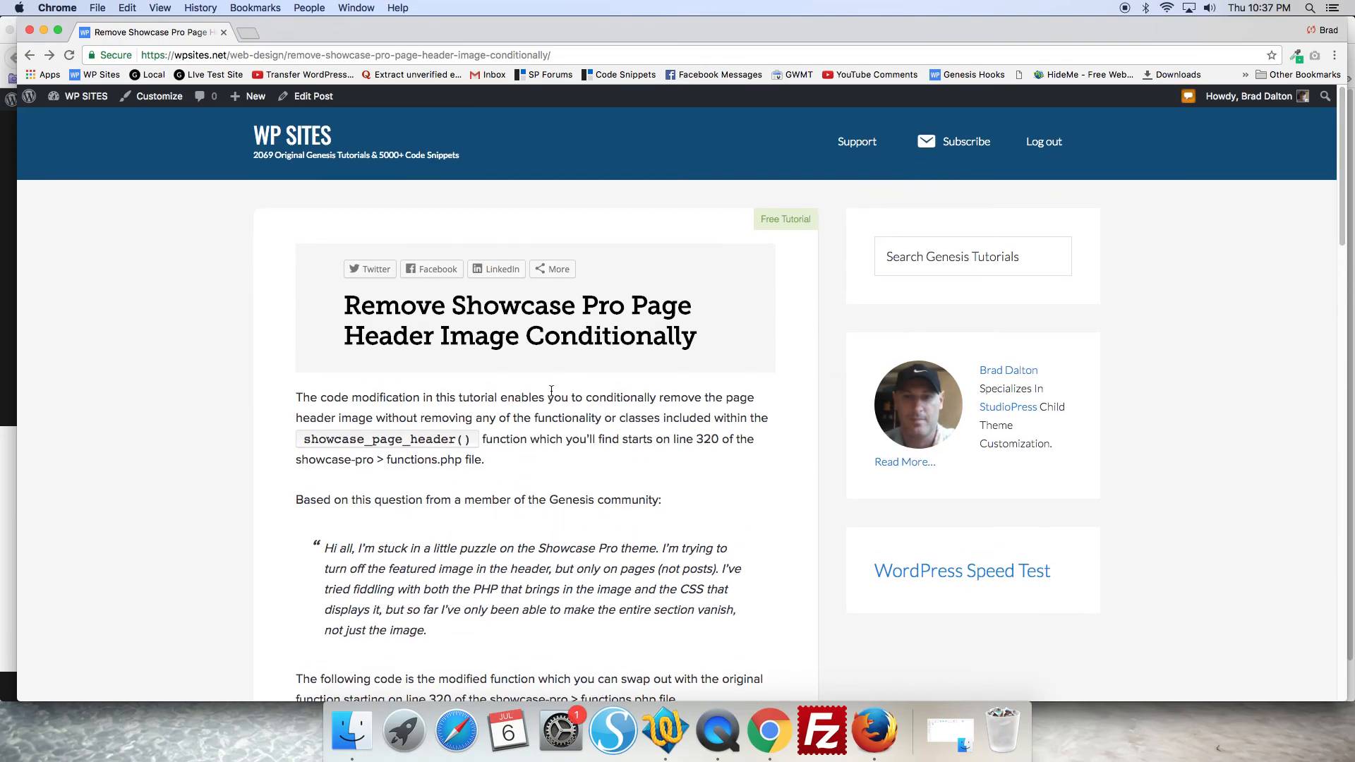
mouse_move(471, 203)
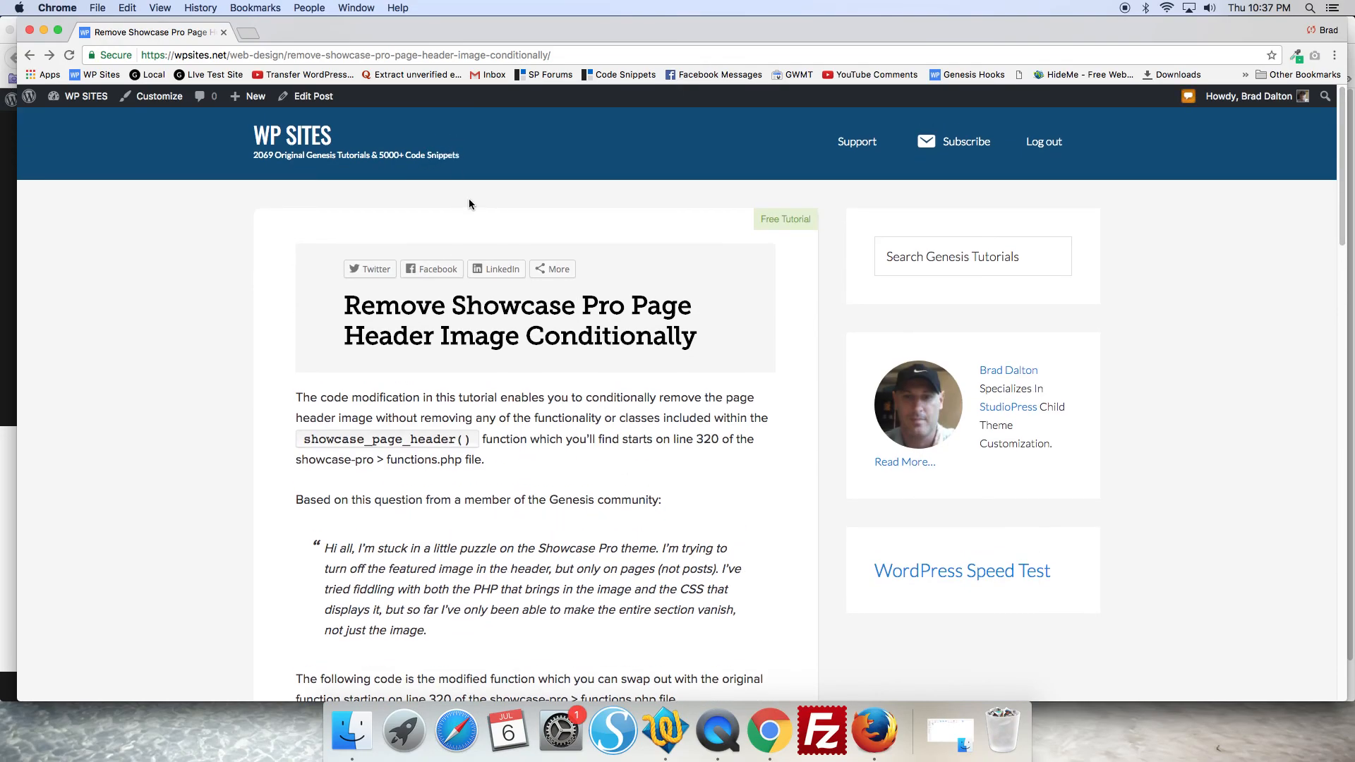